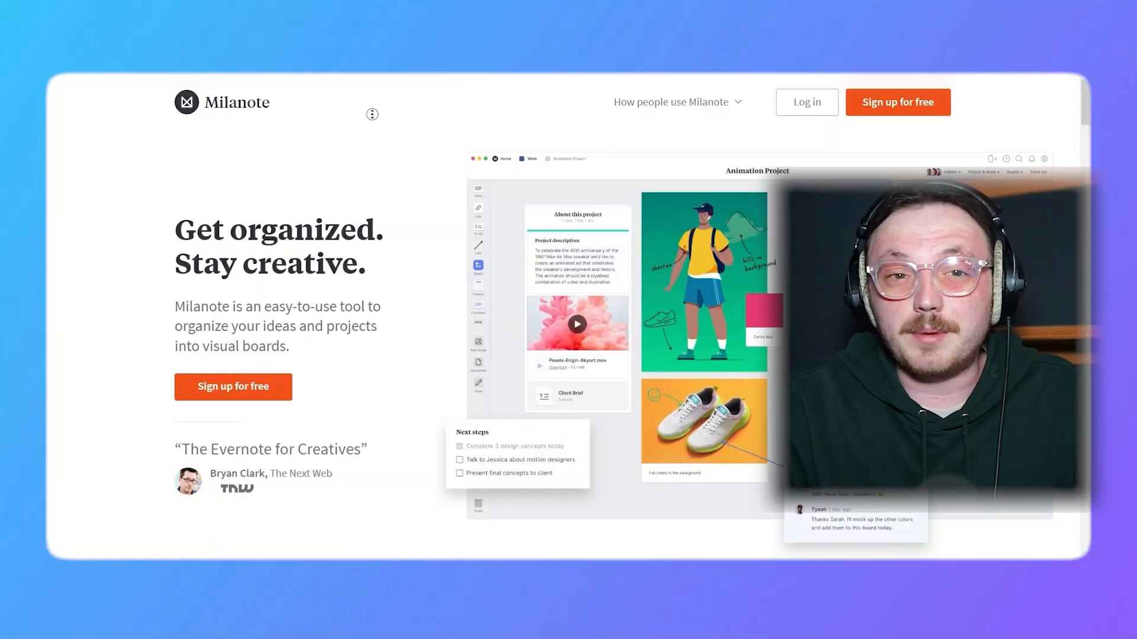
# Step: Browse the Milanote homepage and start the free account sign-up form
pyautogui.scroll(-3)
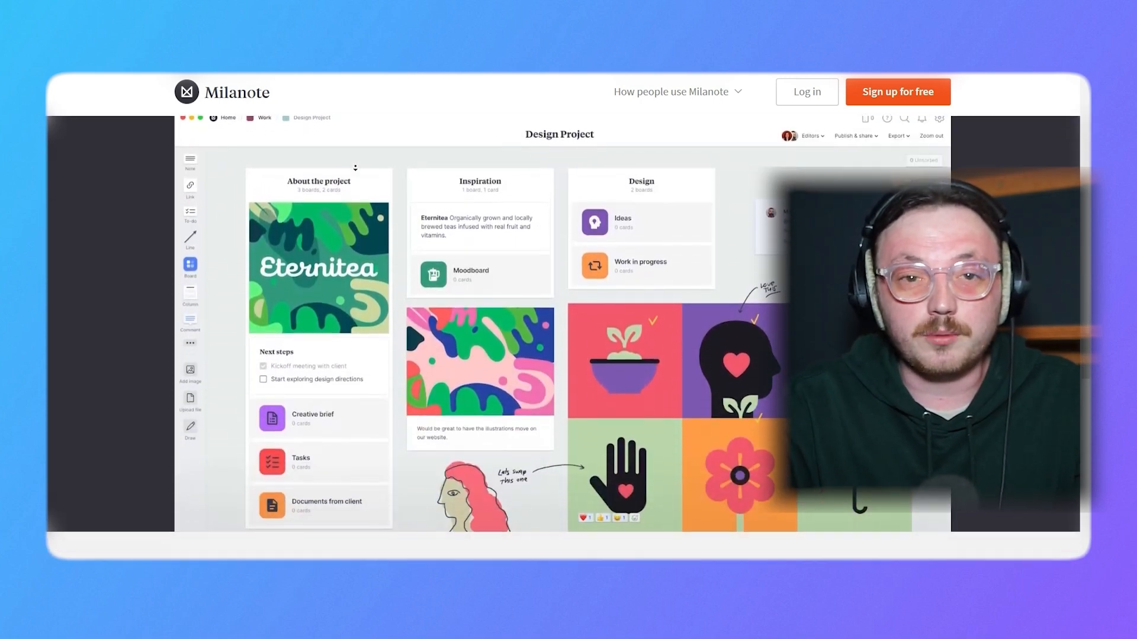
pyautogui.scroll(-3)
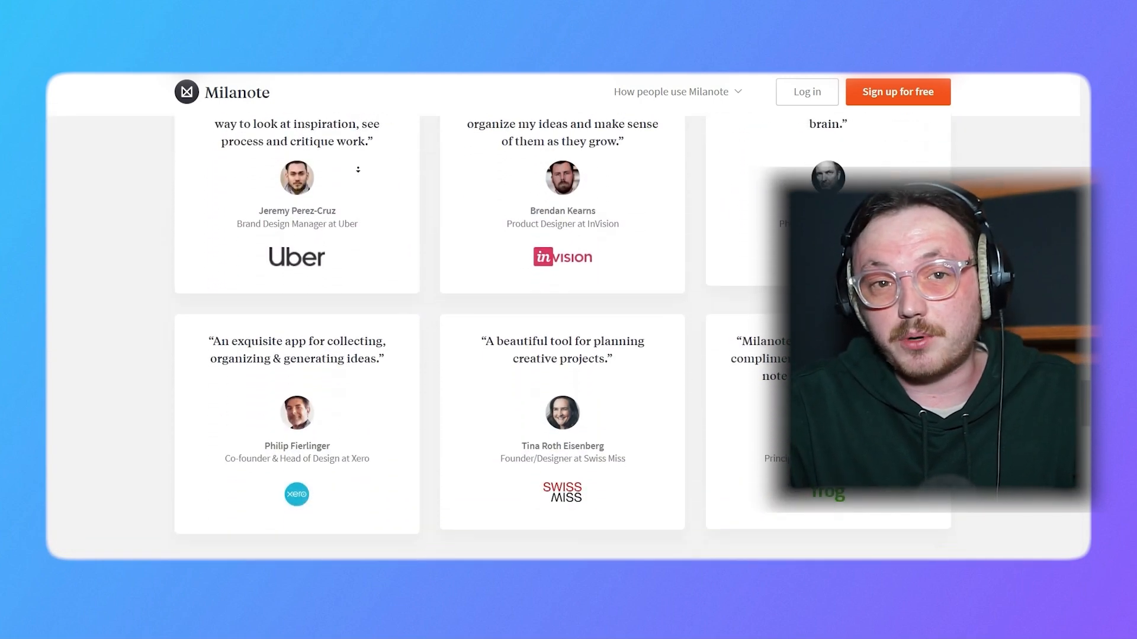
pyautogui.scroll(-3)
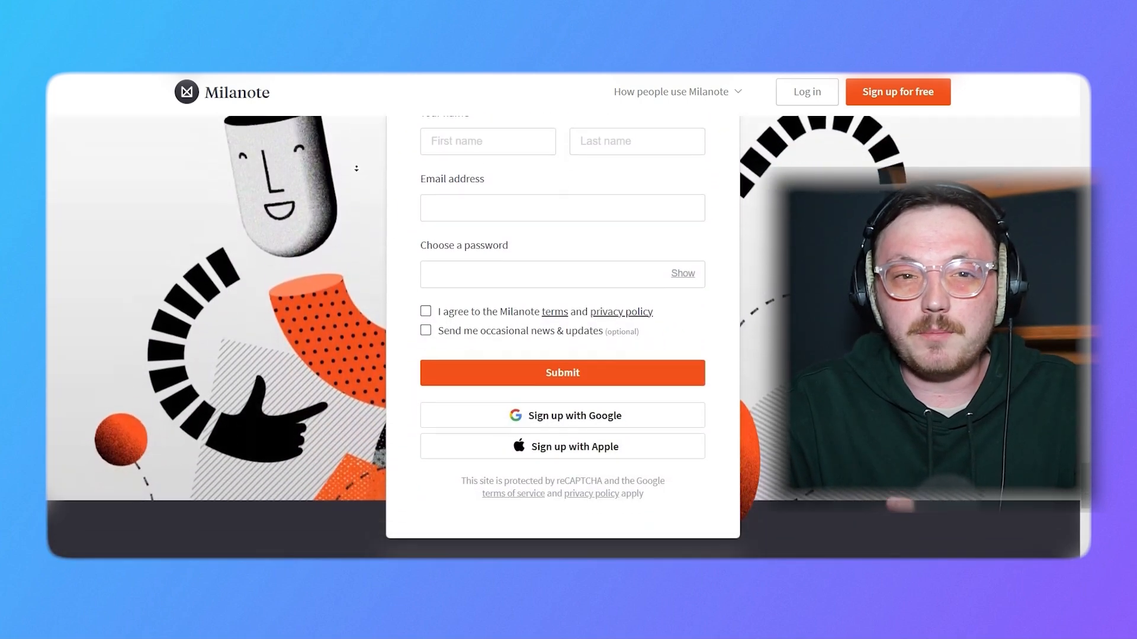
pyautogui.scroll(-3)
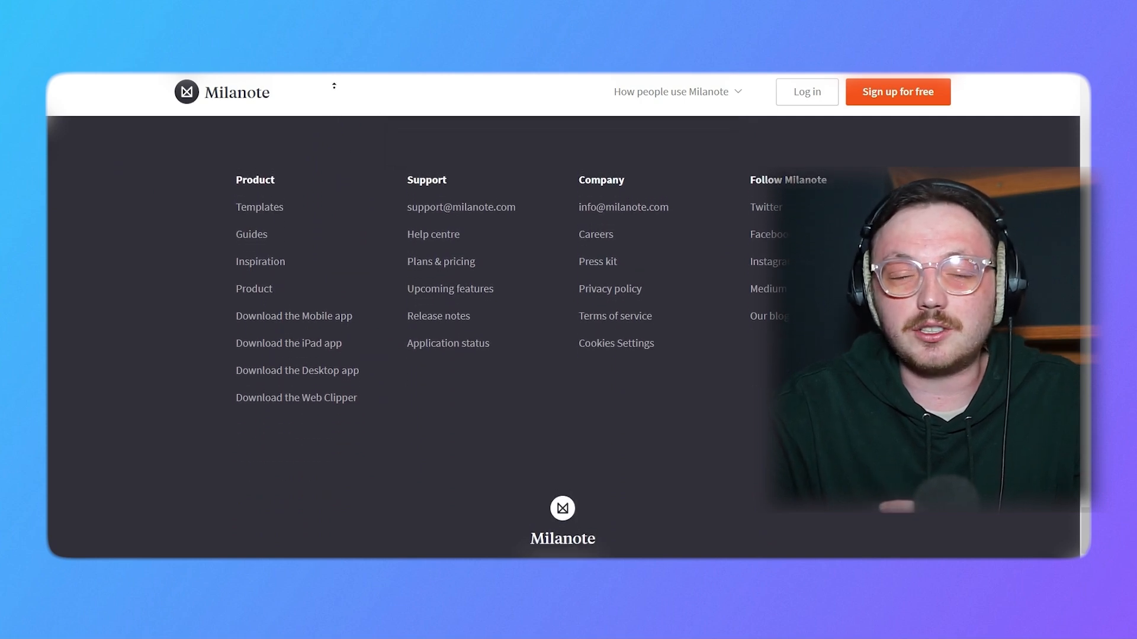
pyautogui.click(897, 92)
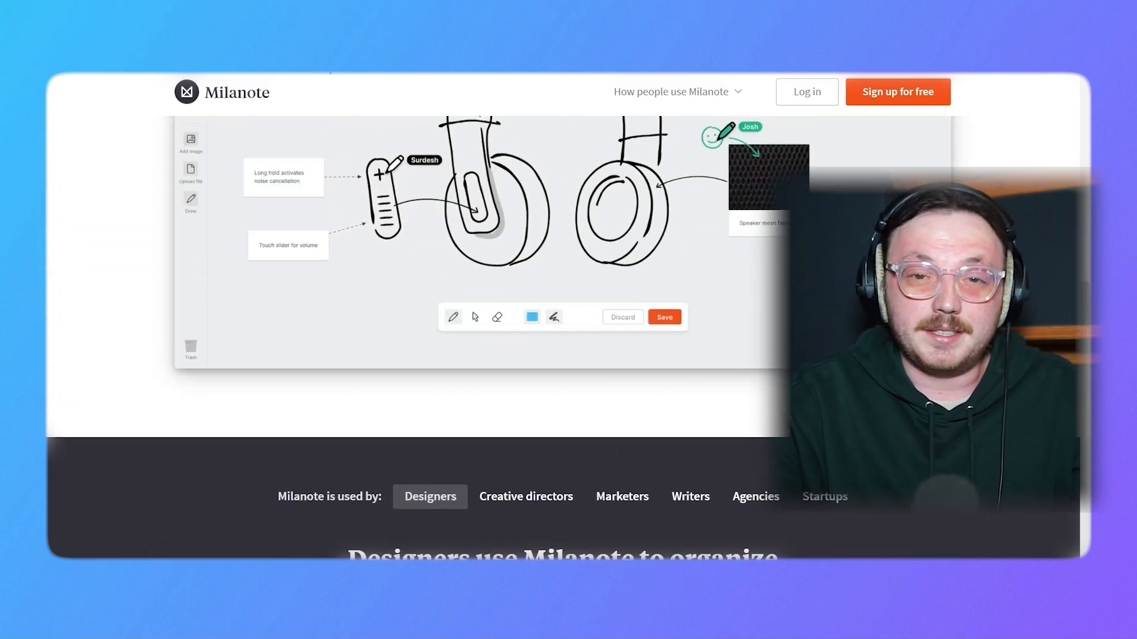
pyautogui.scroll(-3)
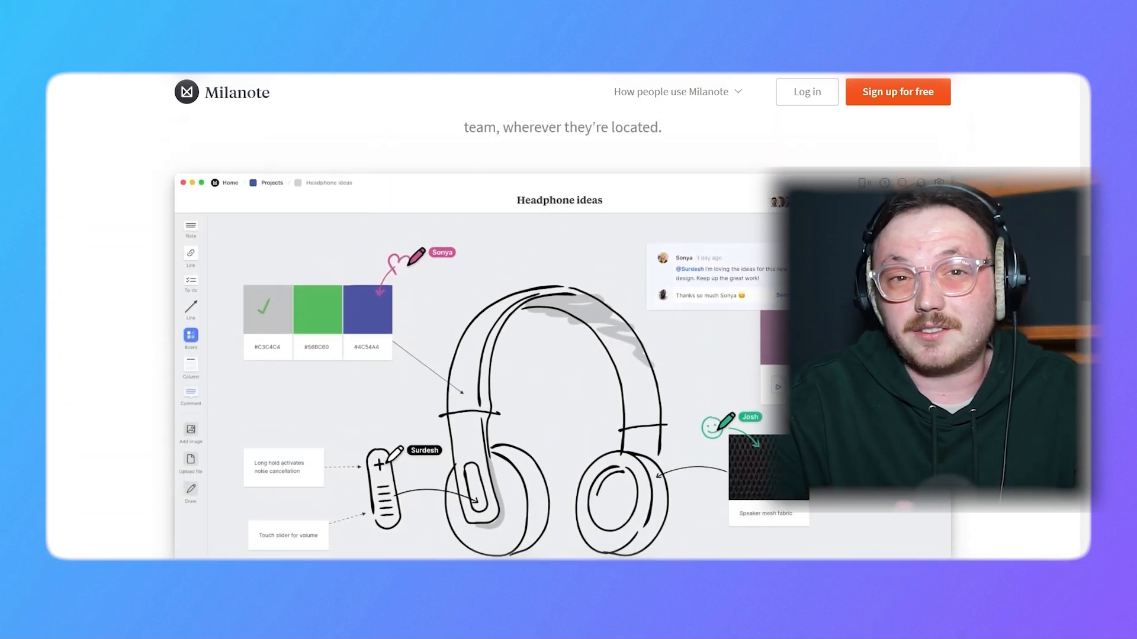
pyautogui.scroll(-3)
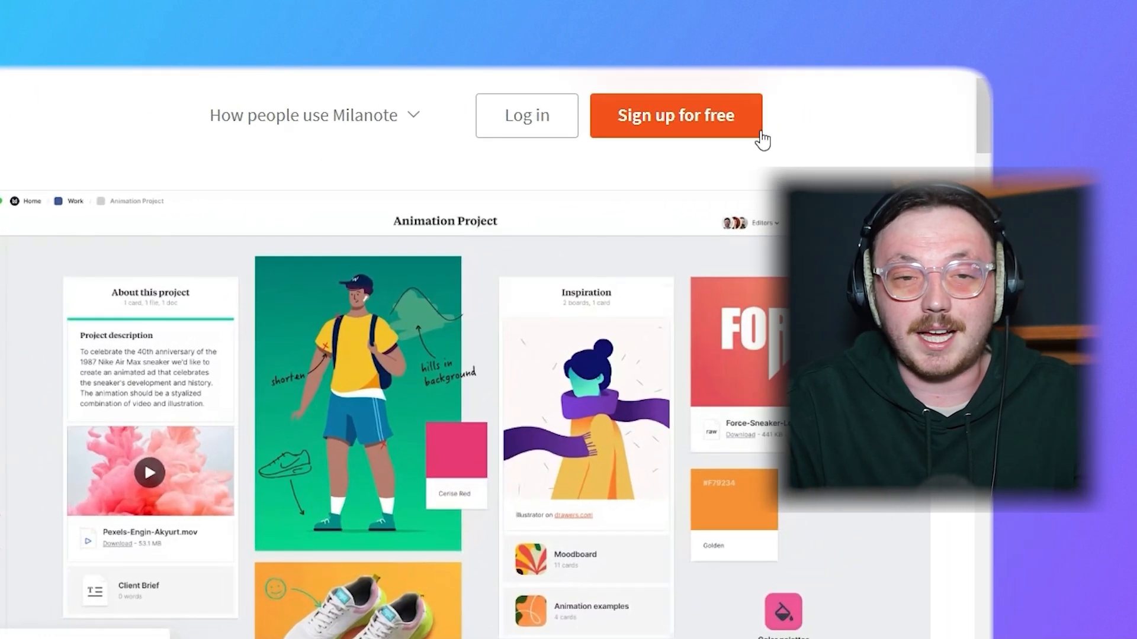
pyautogui.click(674, 115)
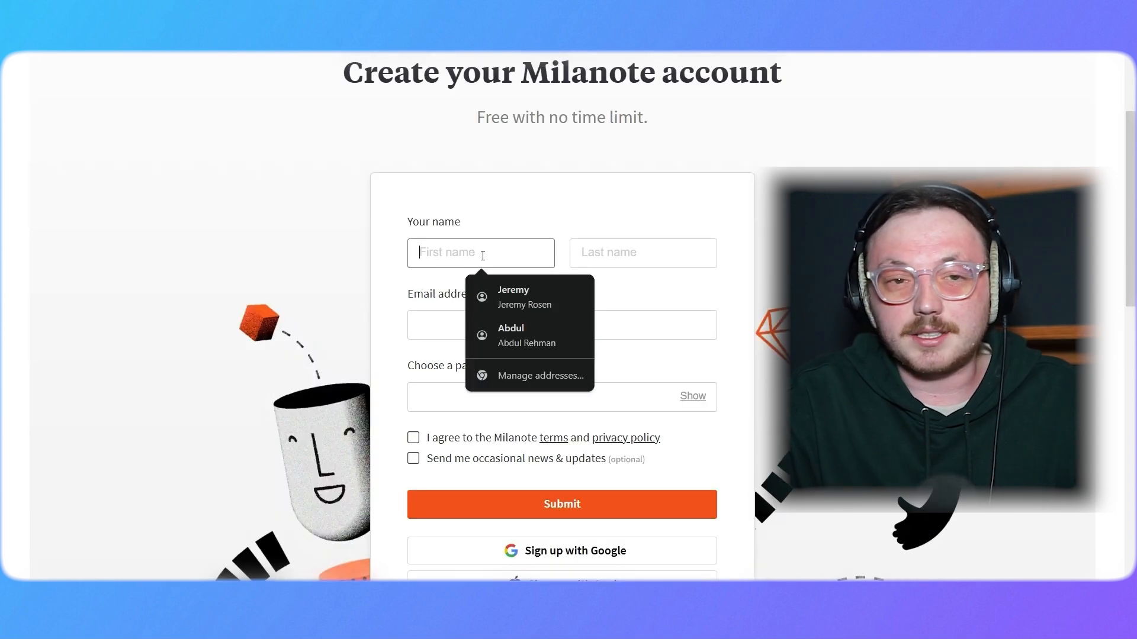
# Step: Fill in name 'Lewis' and password, agree to terms and news updates, and submit the account
pyautogui.write('Lewis')
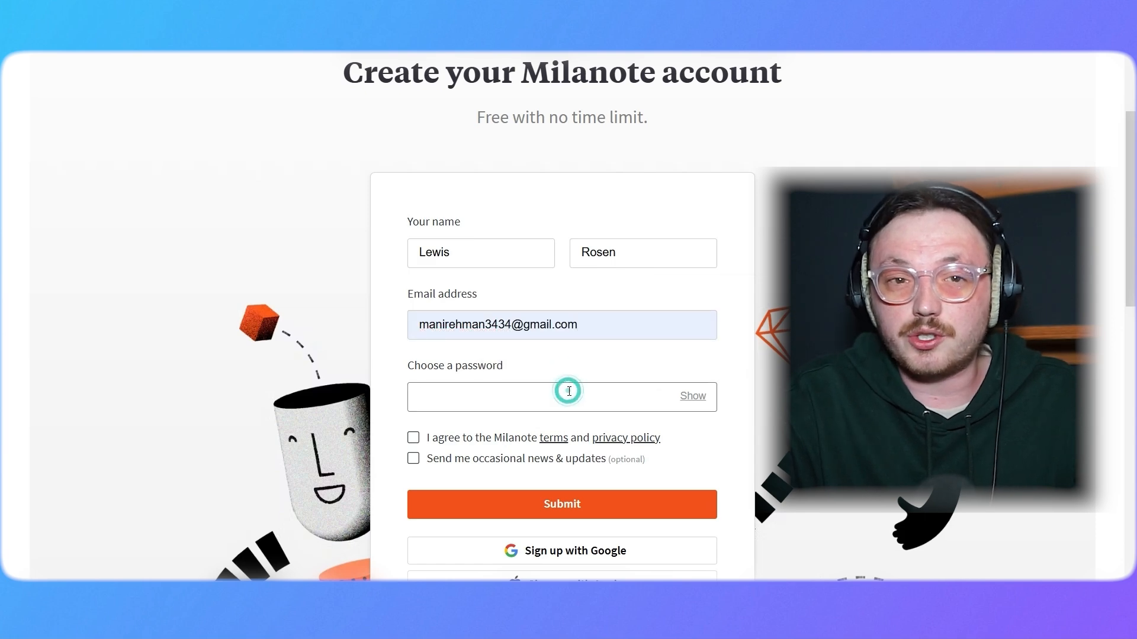
pyautogui.scroll(-3)
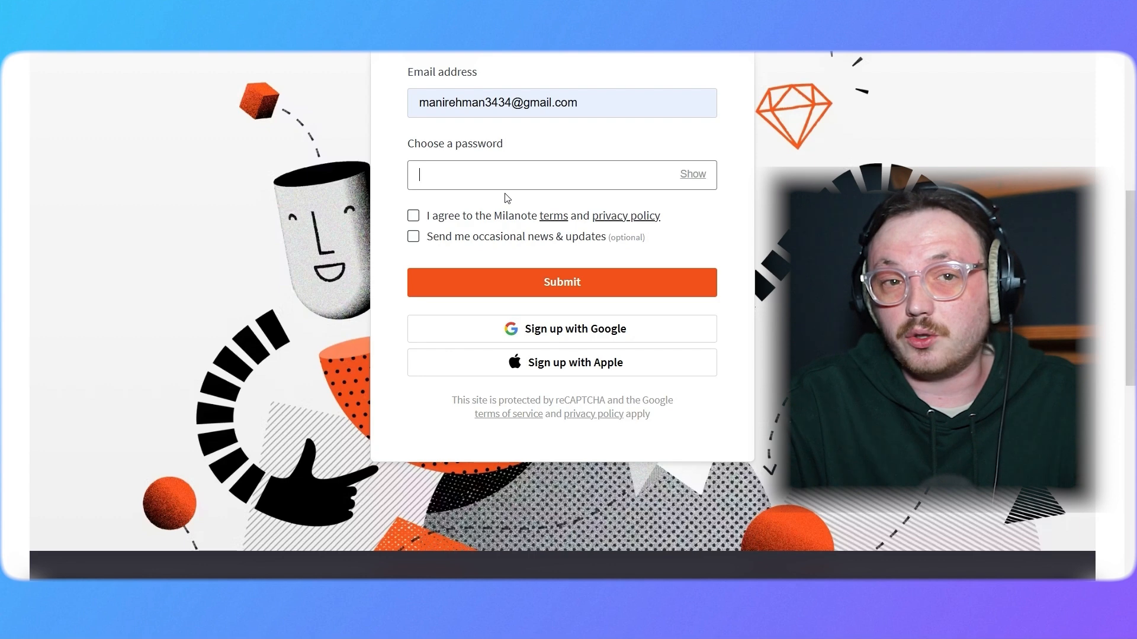
pyautogui.write('password')
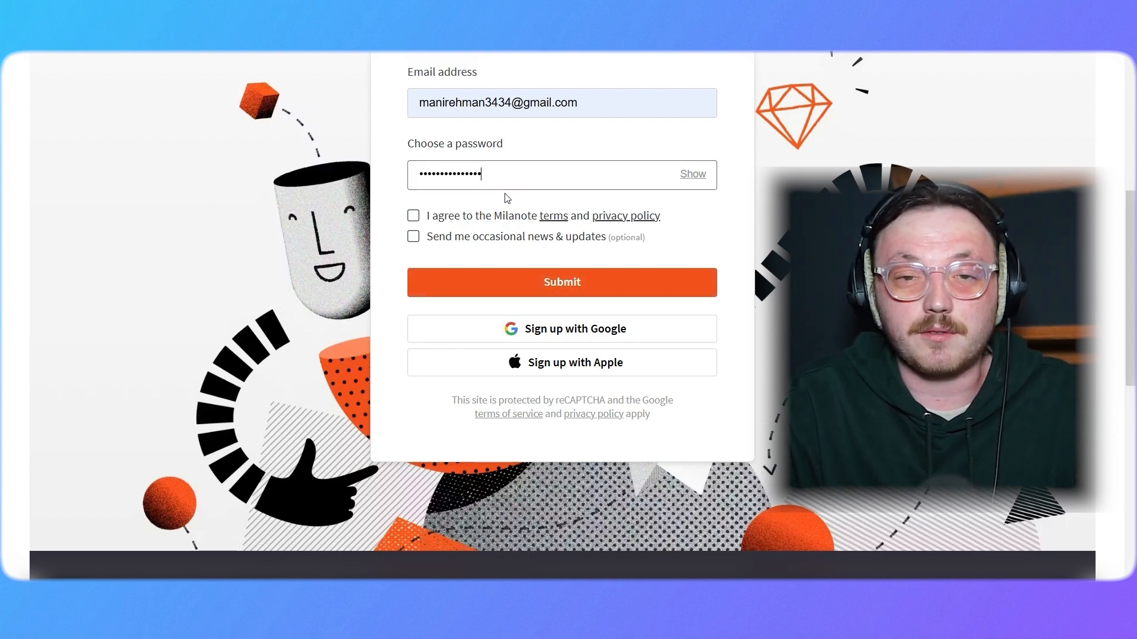
pyautogui.click(412, 216)
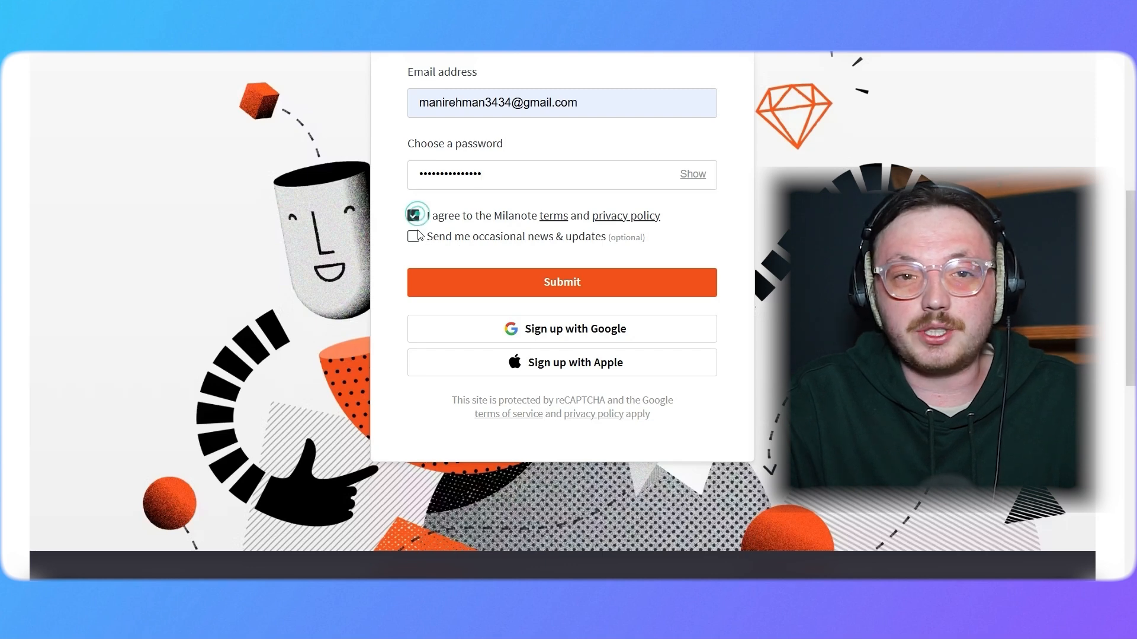
pyautogui.click(413, 237)
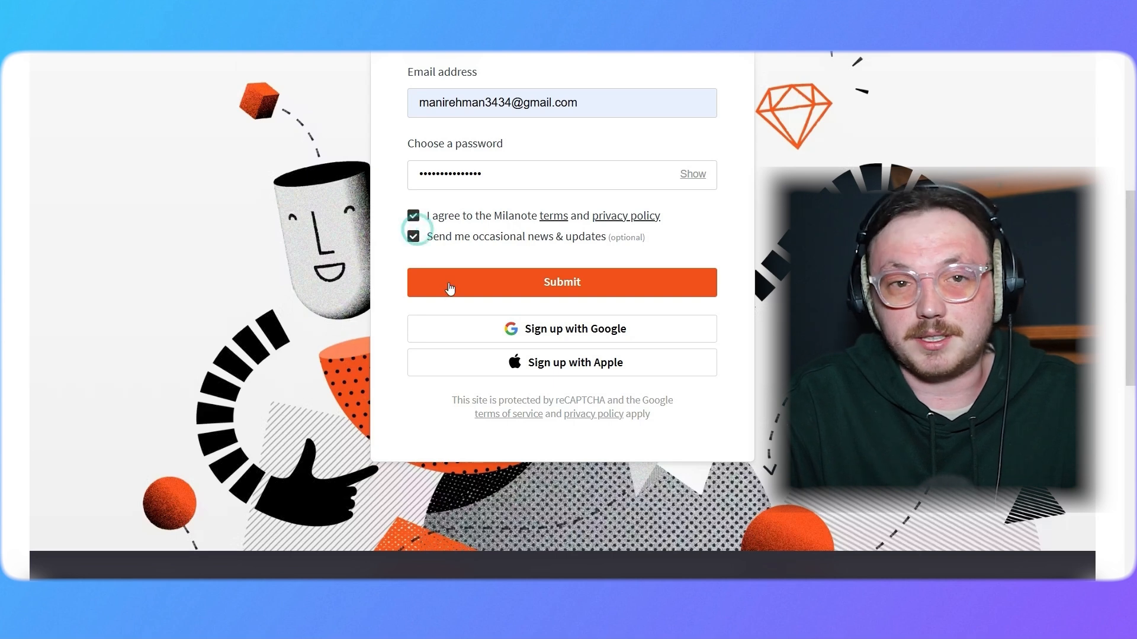
pyautogui.click(562, 282)
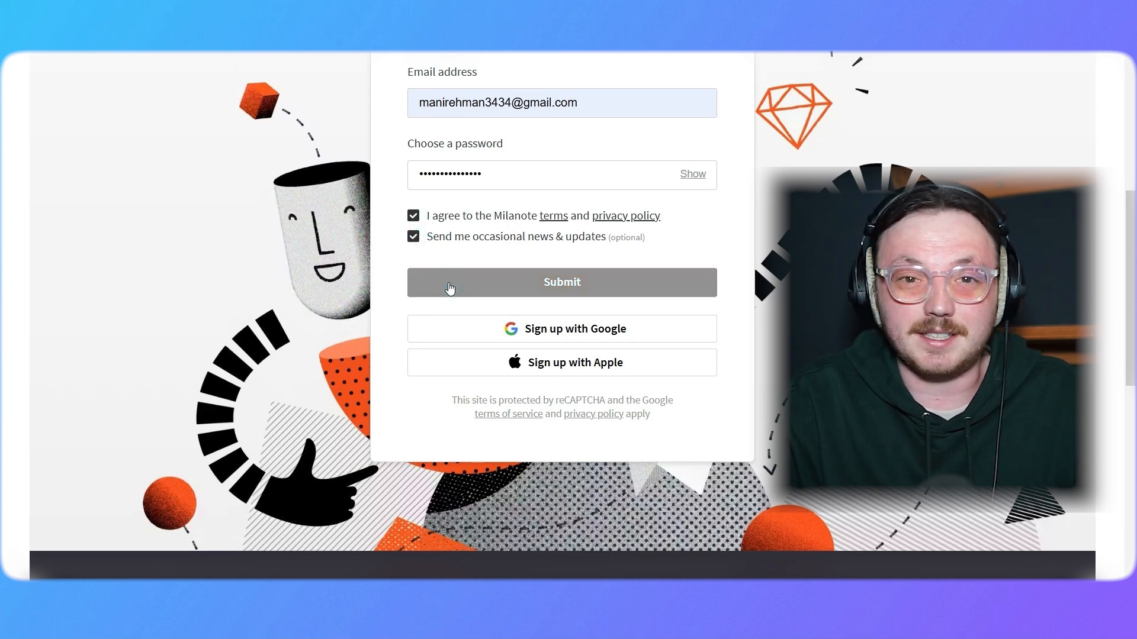
pyautogui.click(562, 282)
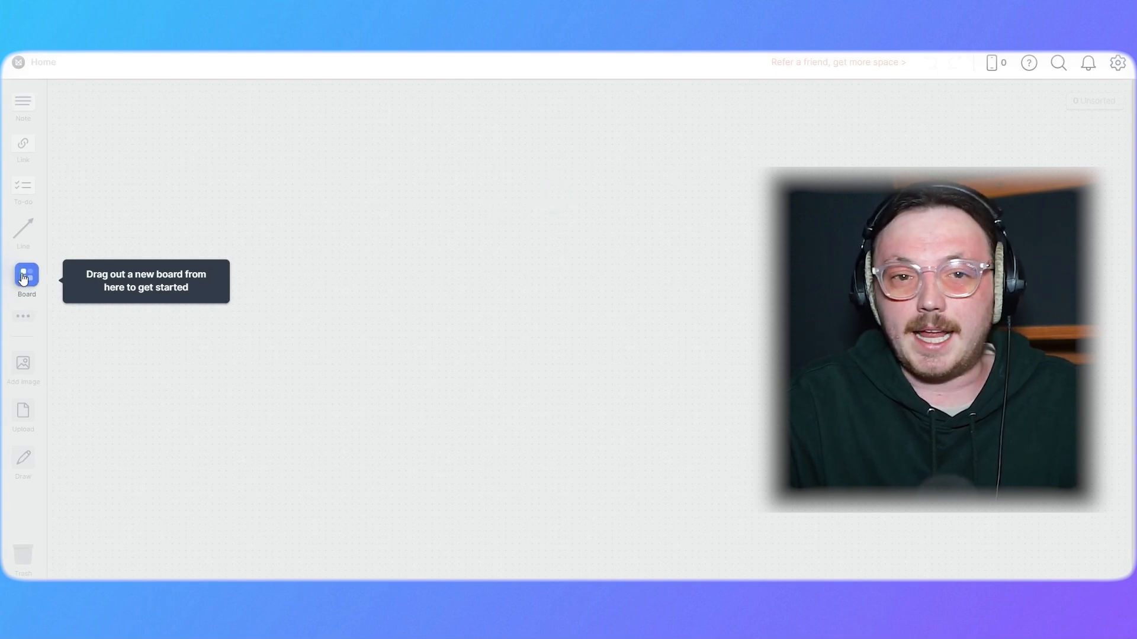
# Step: Drag a new board named 'new' onto the Home canvas and enter it
pyautogui.moveTo(26, 276); pyautogui.dragTo(86, 276)
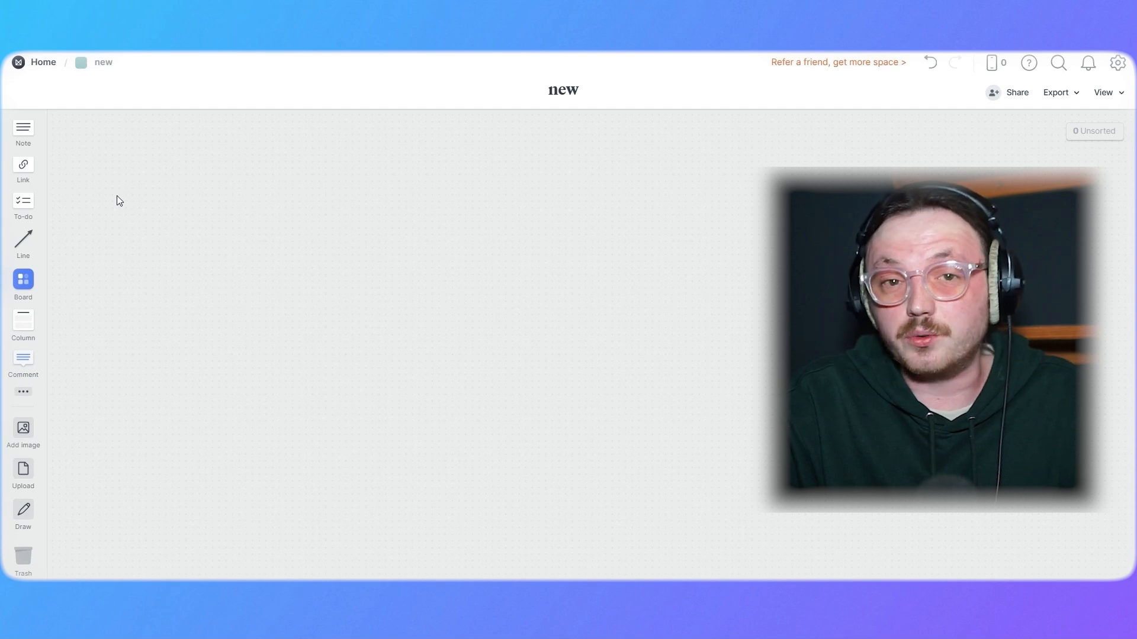
pyautogui.moveTo(24, 128)
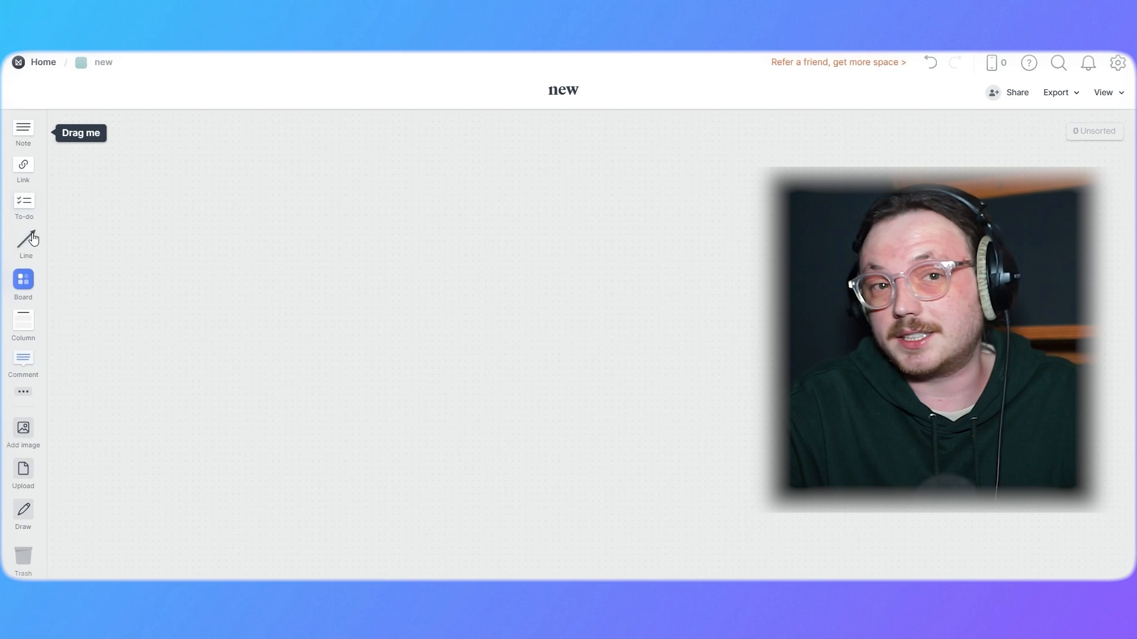
pyautogui.click(23, 392)
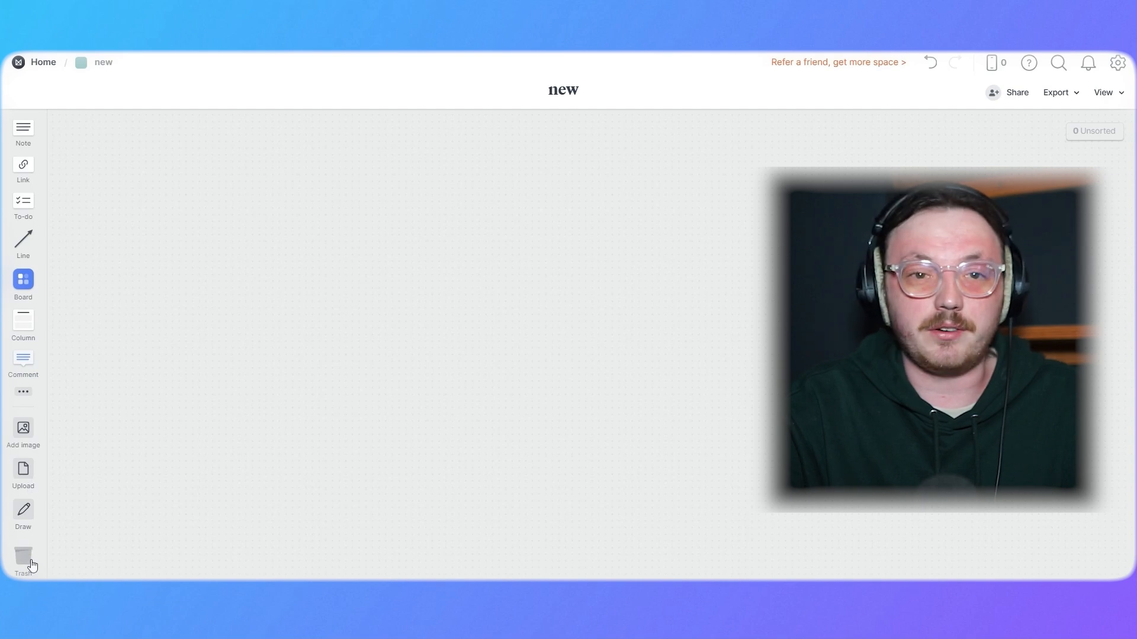
pyautogui.click(837, 61)
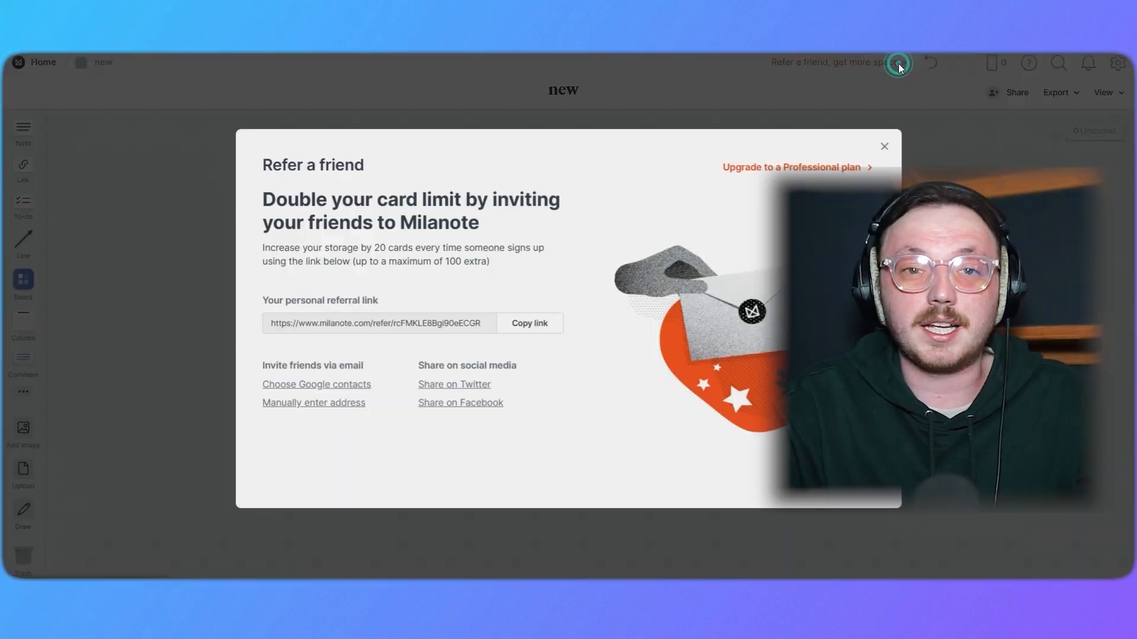
pyautogui.click(884, 146)
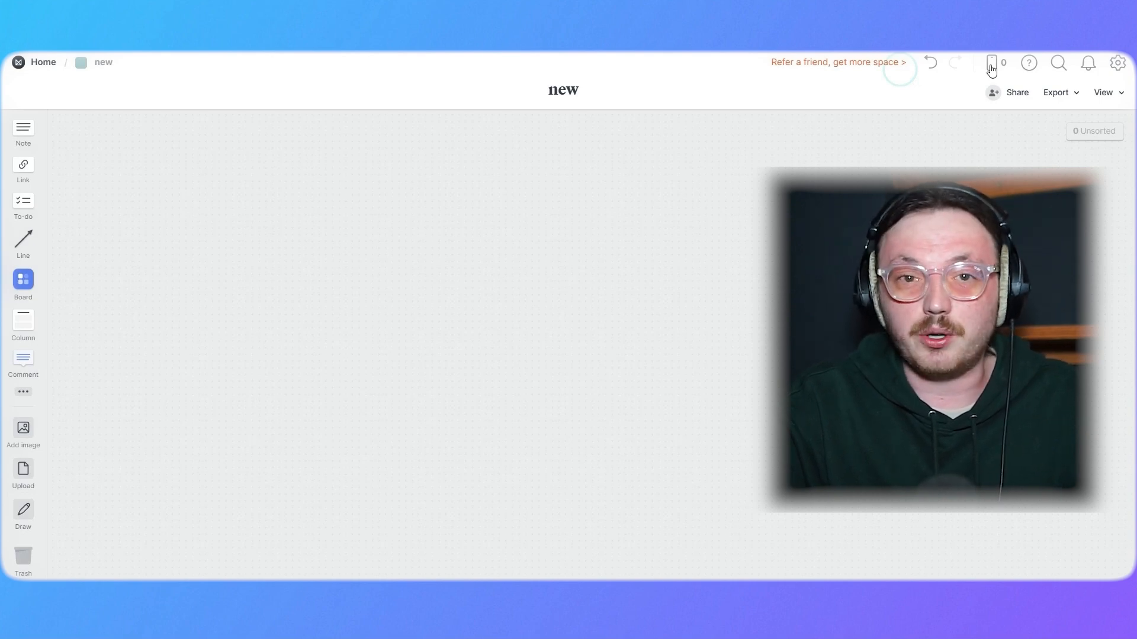
pyautogui.click(992, 63)
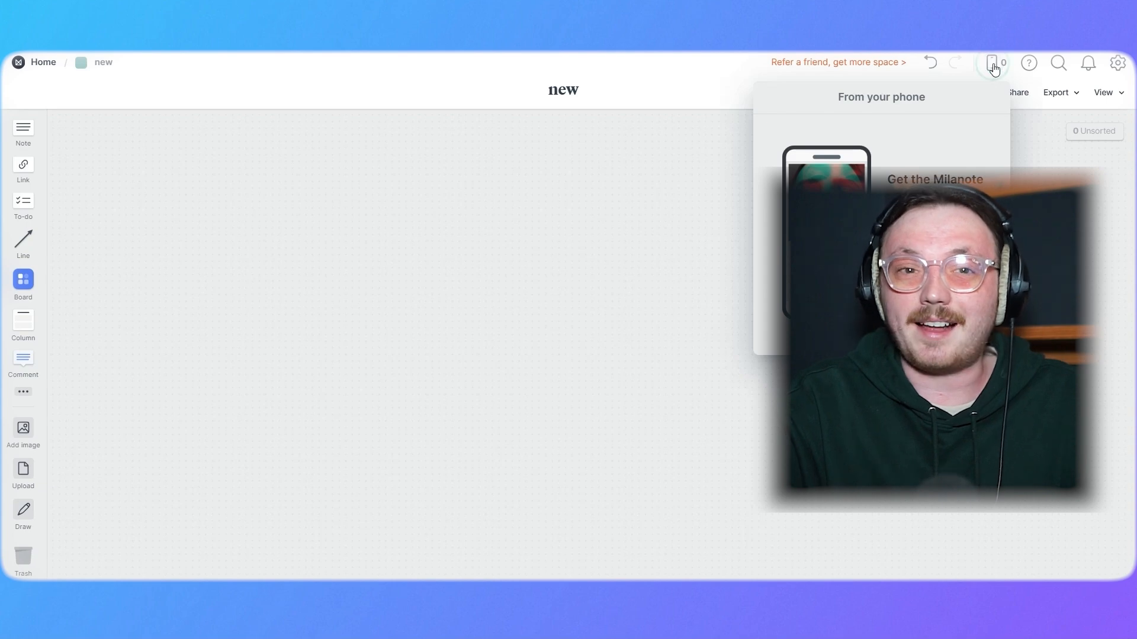
pyautogui.click(1028, 63)
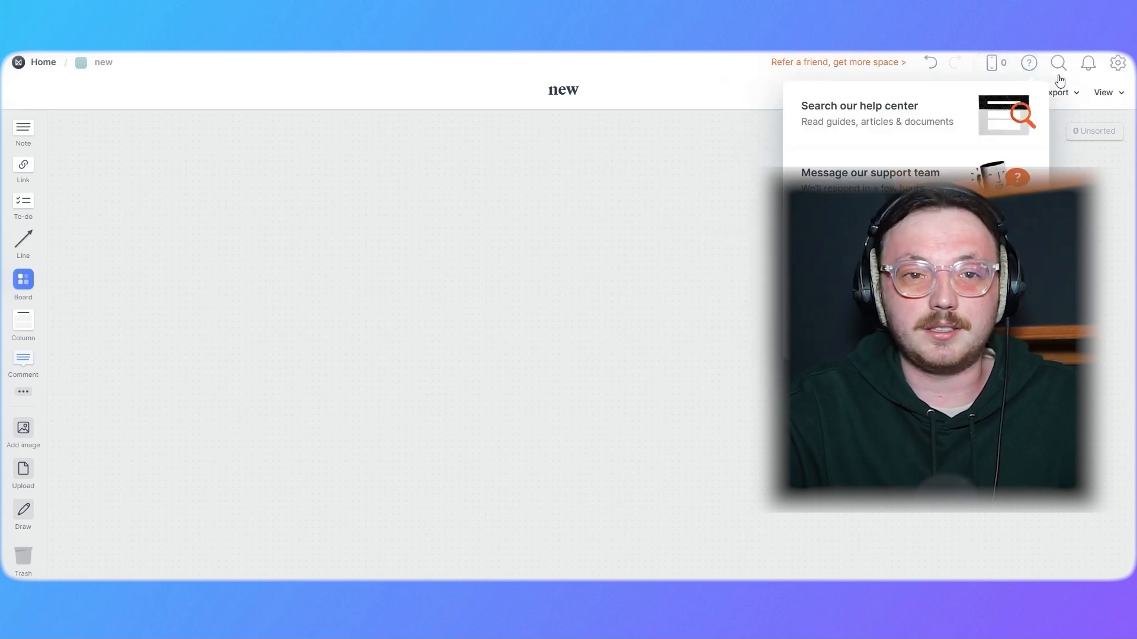
pyautogui.click(1057, 63)
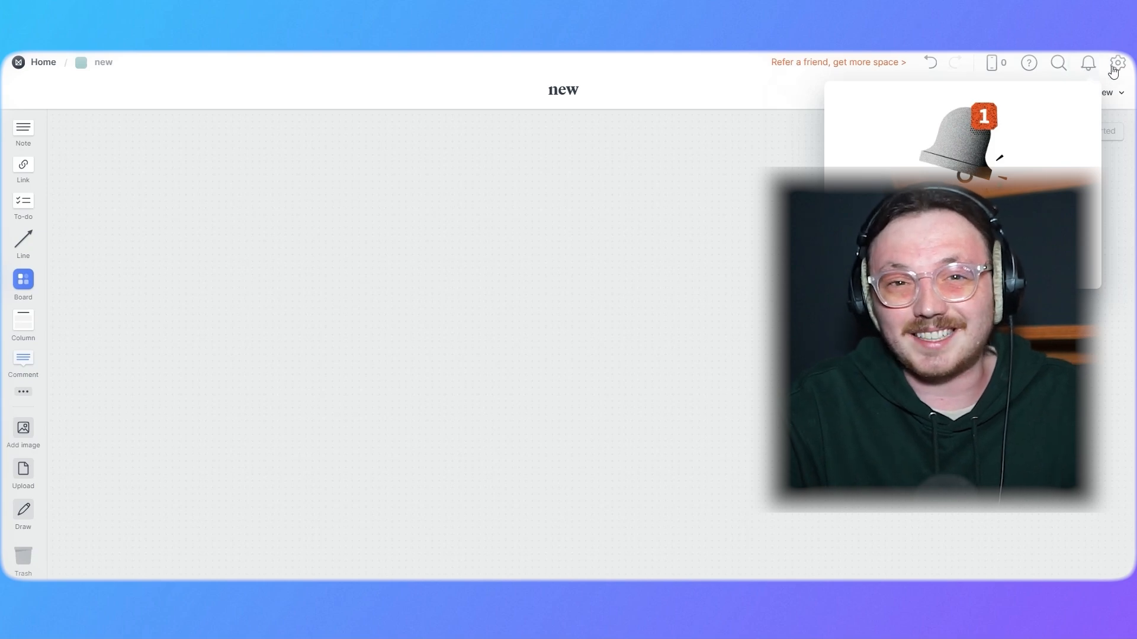
pyautogui.click(1117, 62)
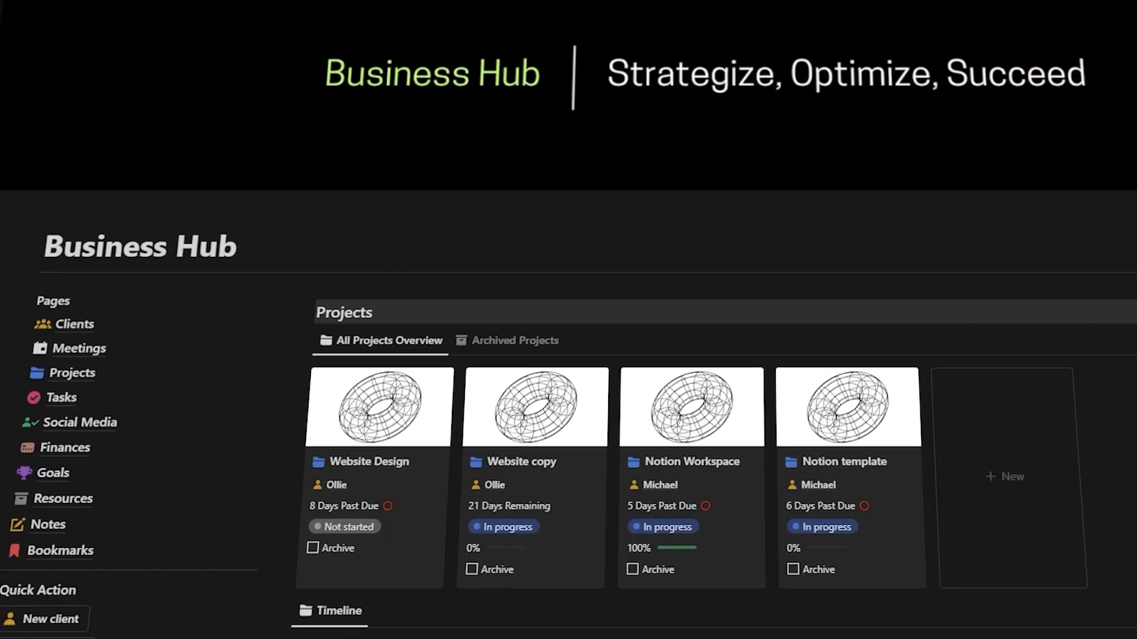
pyautogui.click(64, 448)
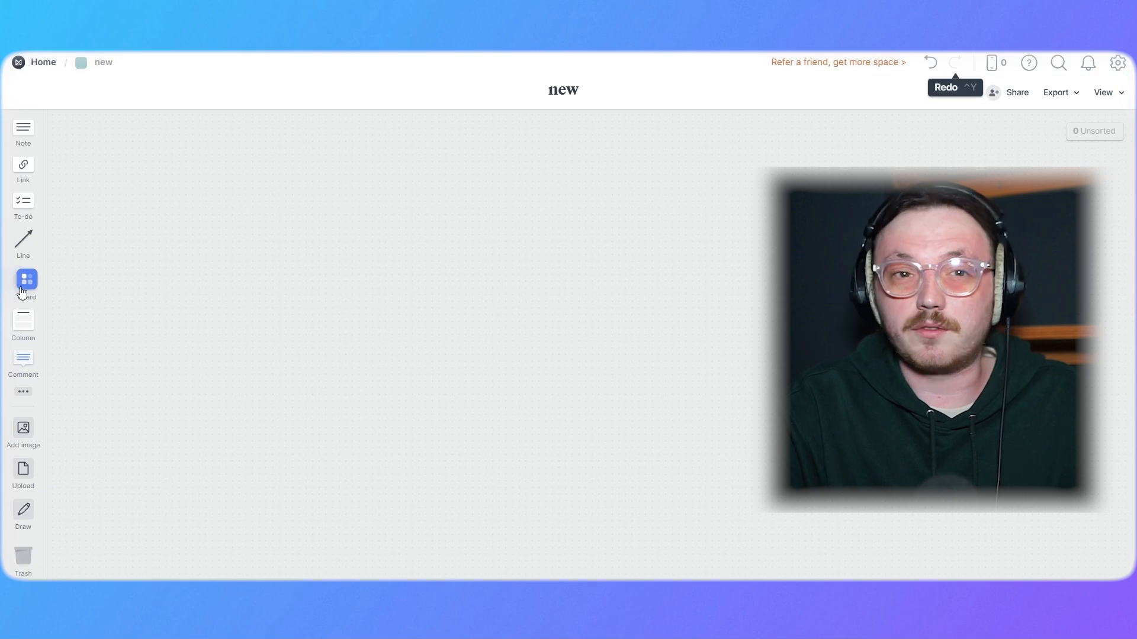
# Step: Add a nested board named 'Sneaker Brand Logo' and start it without example content
pyautogui.click(23, 280)
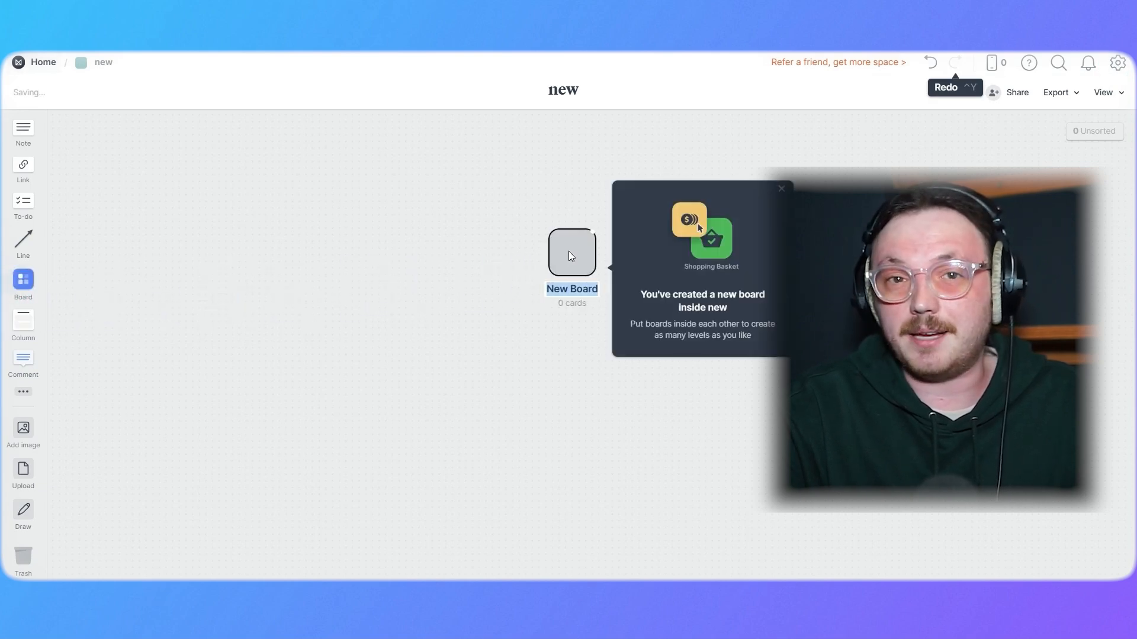
pyautogui.write('Sneaker Brand Logo')
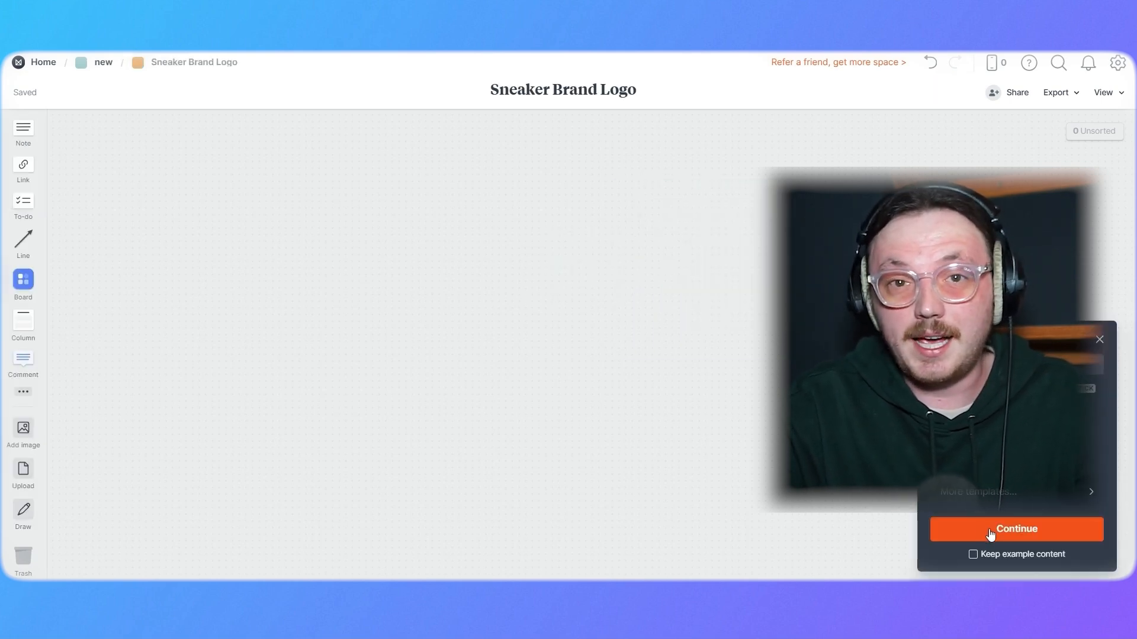
pyautogui.click(1015, 528)
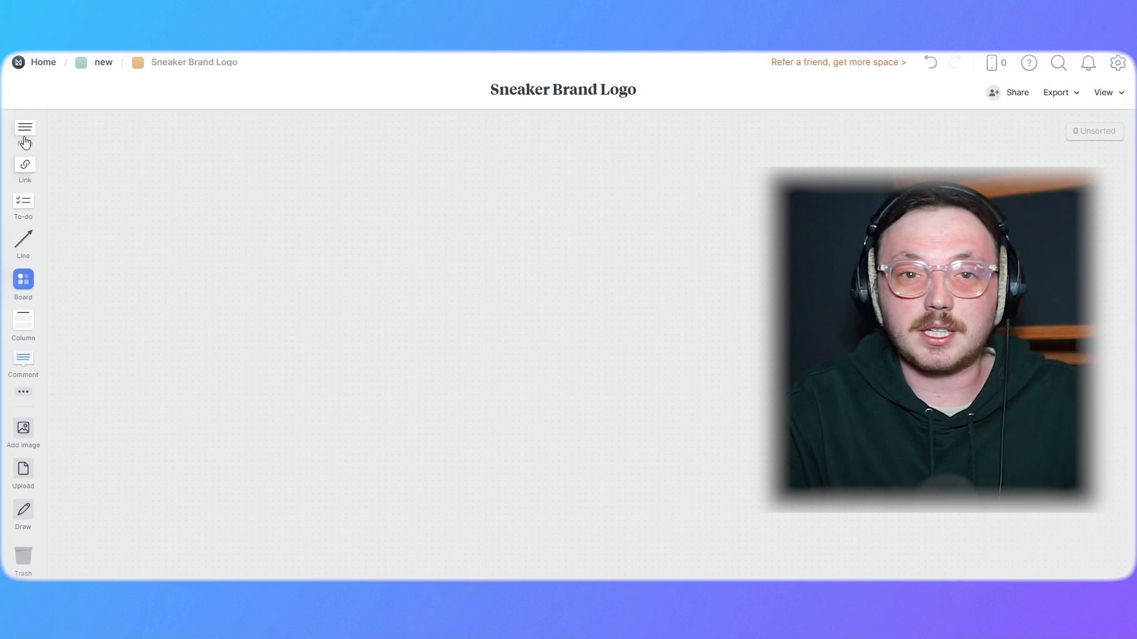
# Step: Add a note card and a to-do card from the More menu, then create another board
pyautogui.click(22, 470)
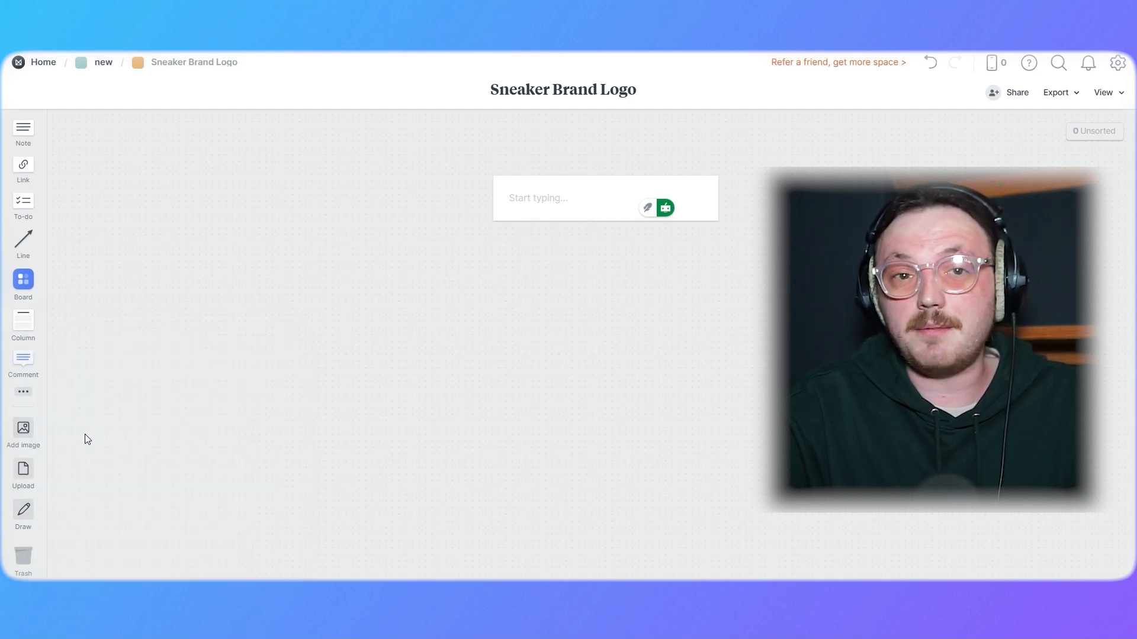
pyautogui.click(23, 433)
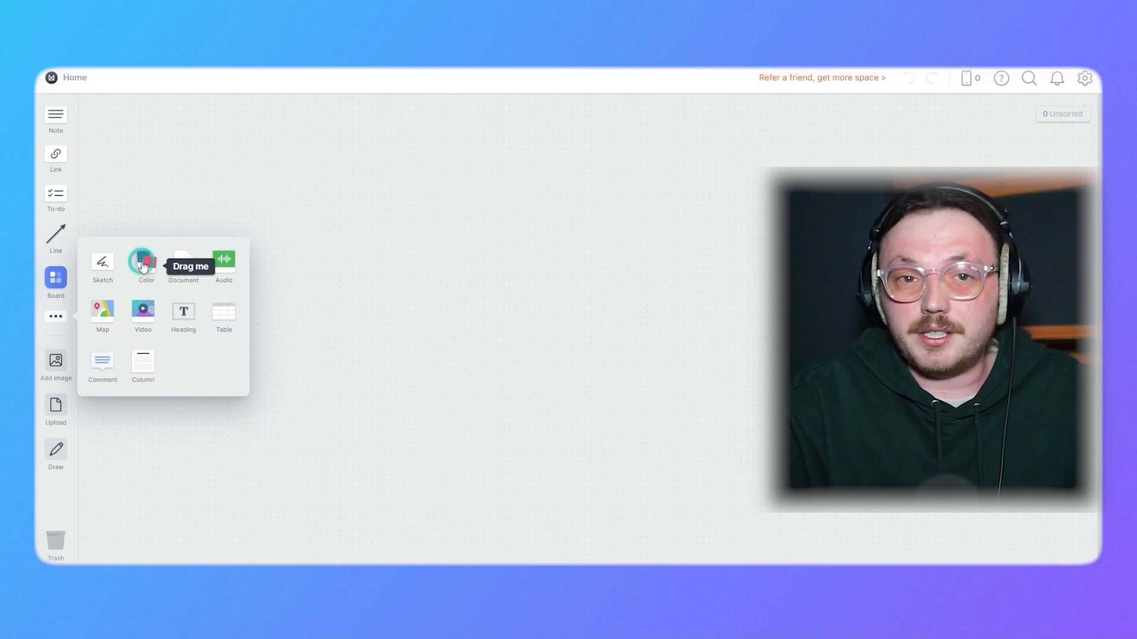
pyautogui.moveTo(143, 262); pyautogui.dragTo(469, 280)
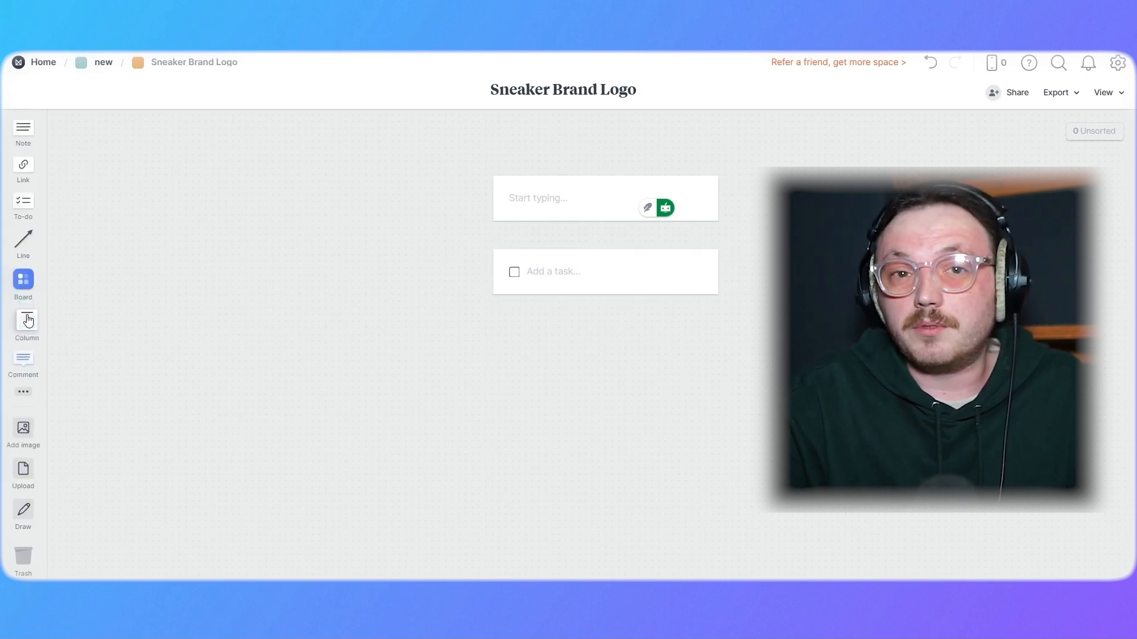
pyautogui.click(27, 321)
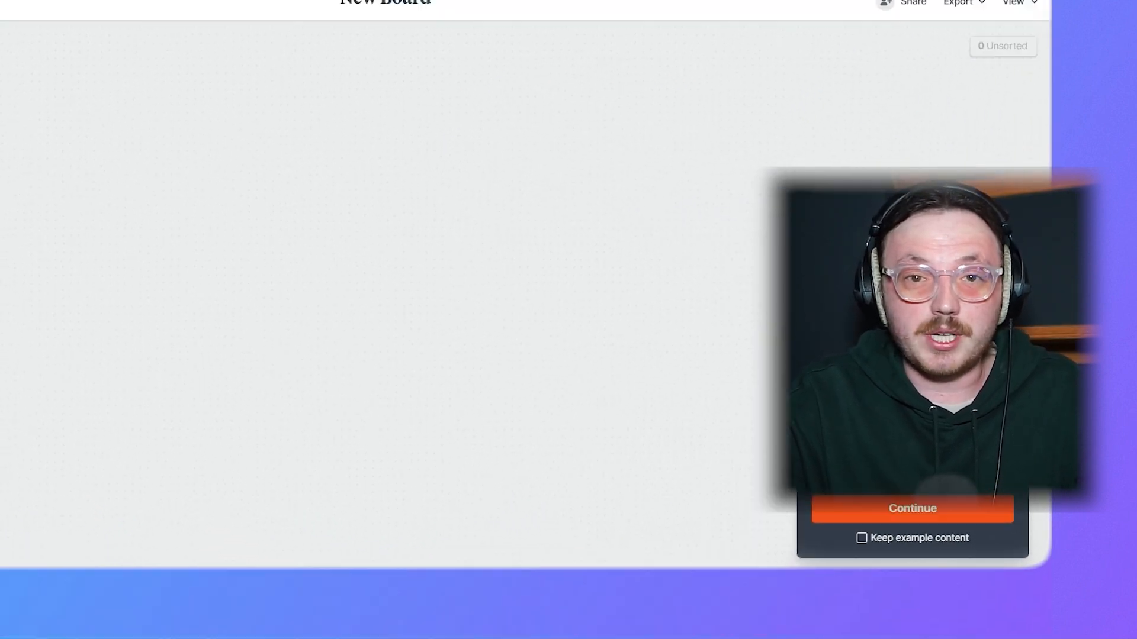
# Step: Dismiss the template prompt on the New Board and return to Home
pyautogui.click(911, 508)
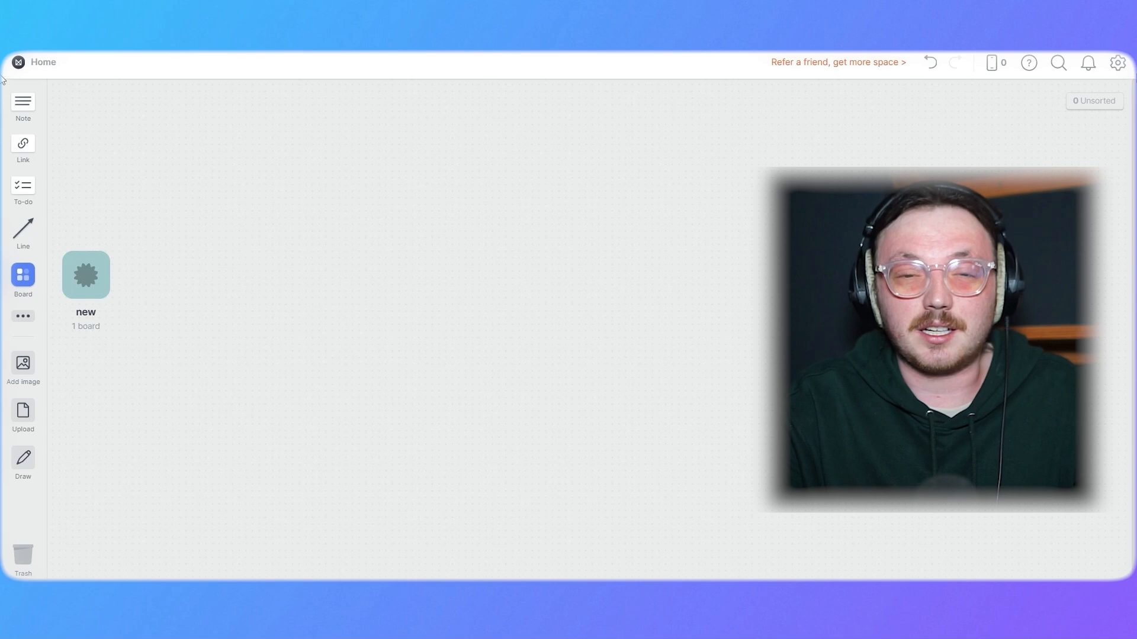
# Step: Reach the Appearance options through the account settings menu
pyautogui.click(1116, 63)
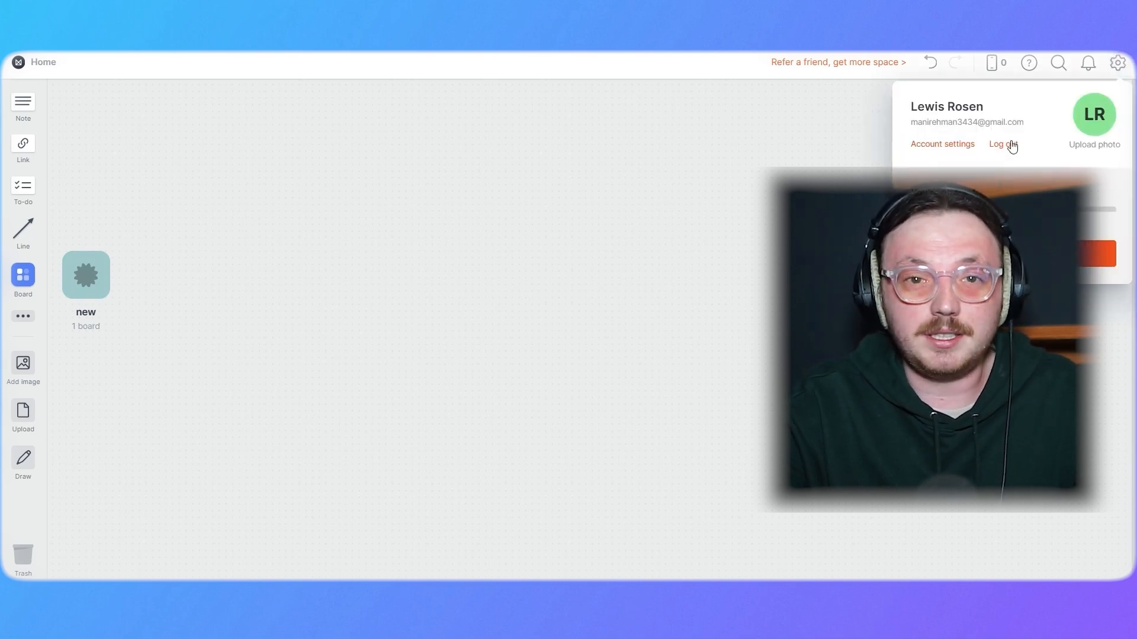
pyautogui.click(941, 143)
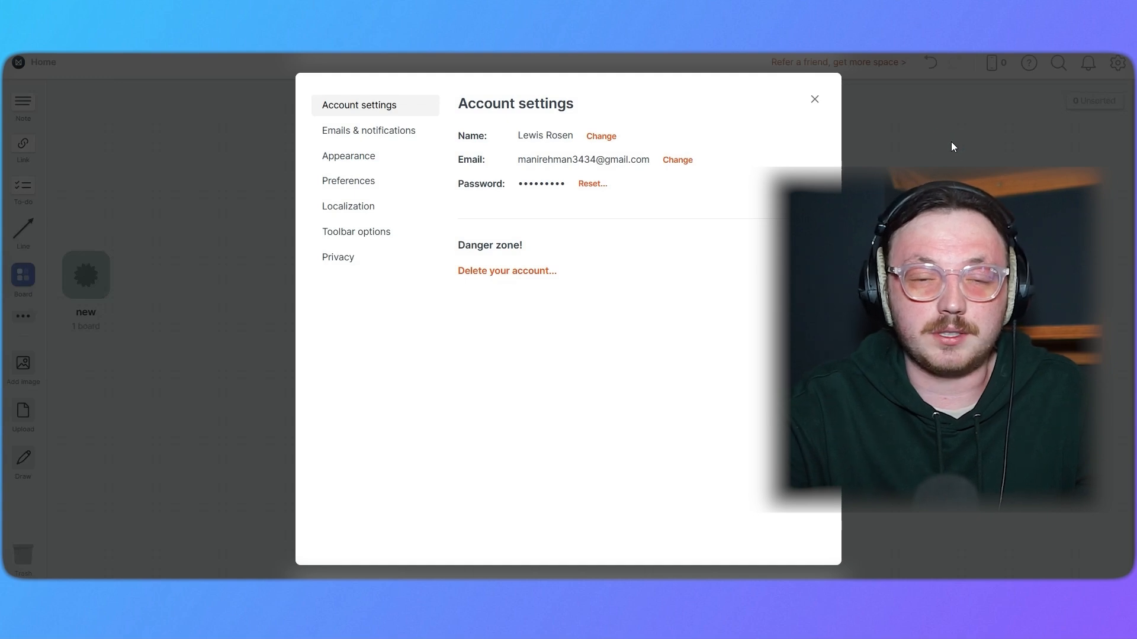
pyautogui.click(348, 155)
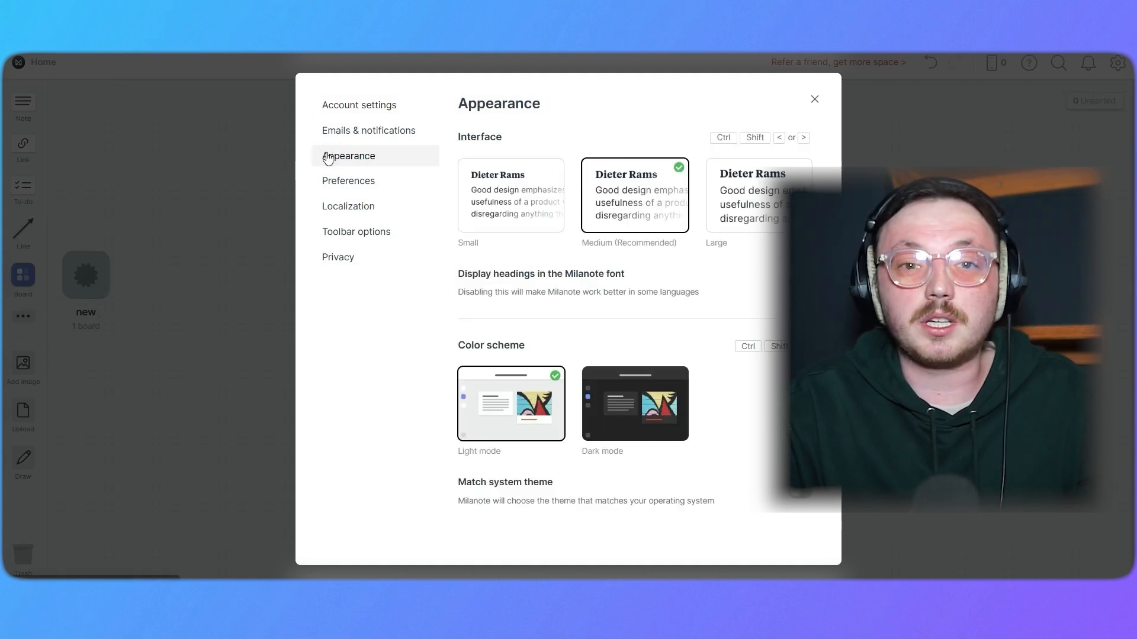
pyautogui.moveTo(634, 425)
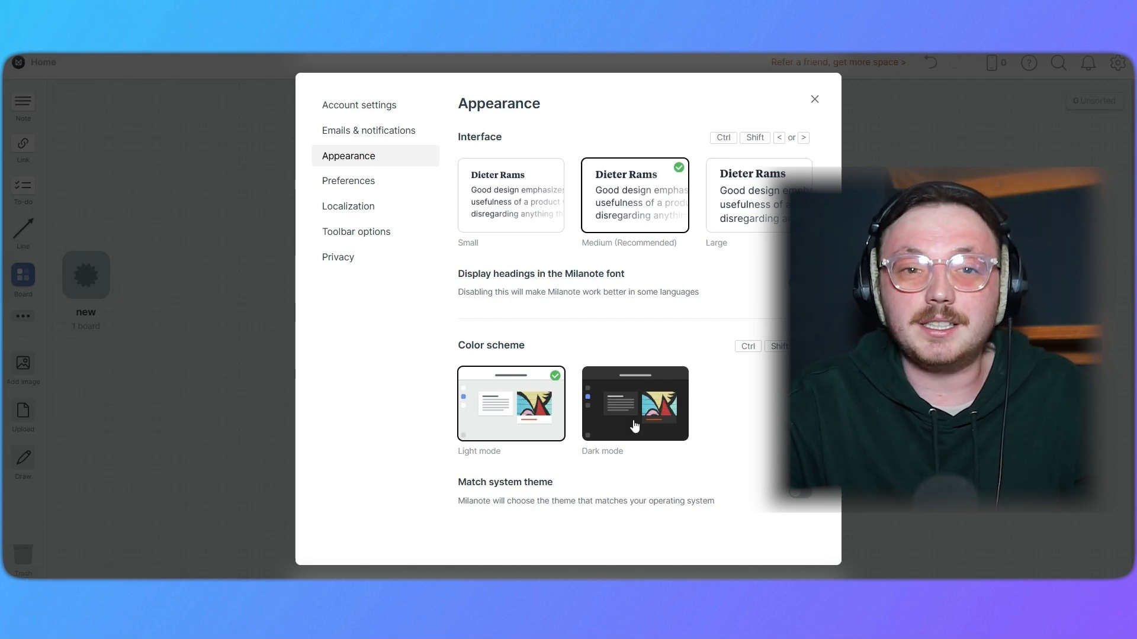
# Step: Switch the colour scheme to dark mode, back to light, then dark again
pyautogui.click(634, 404)
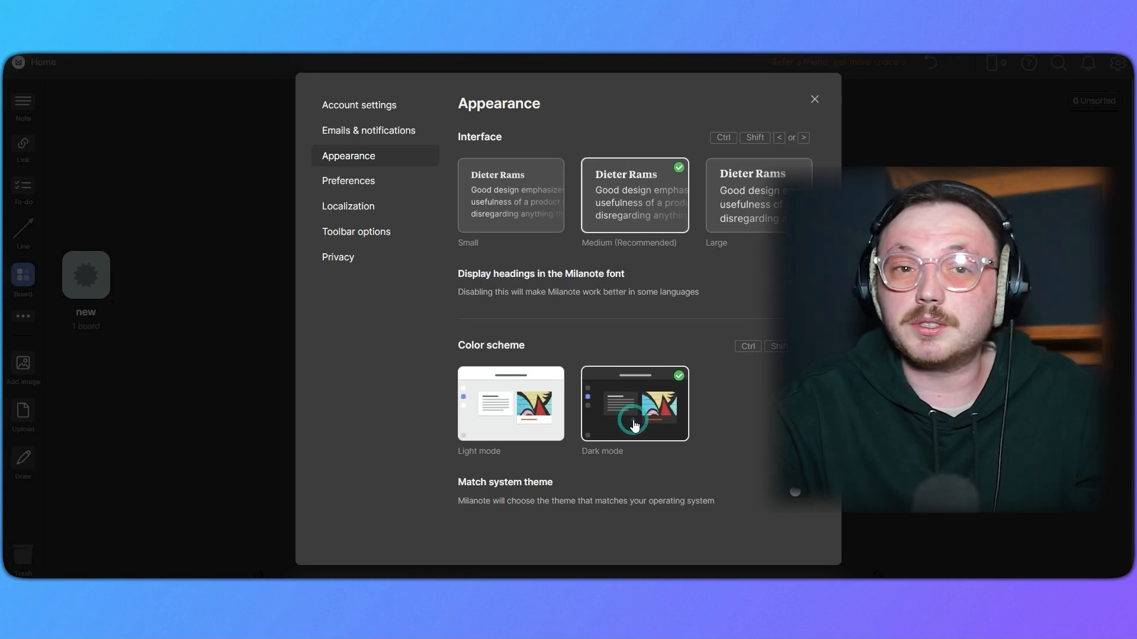
pyautogui.click(511, 404)
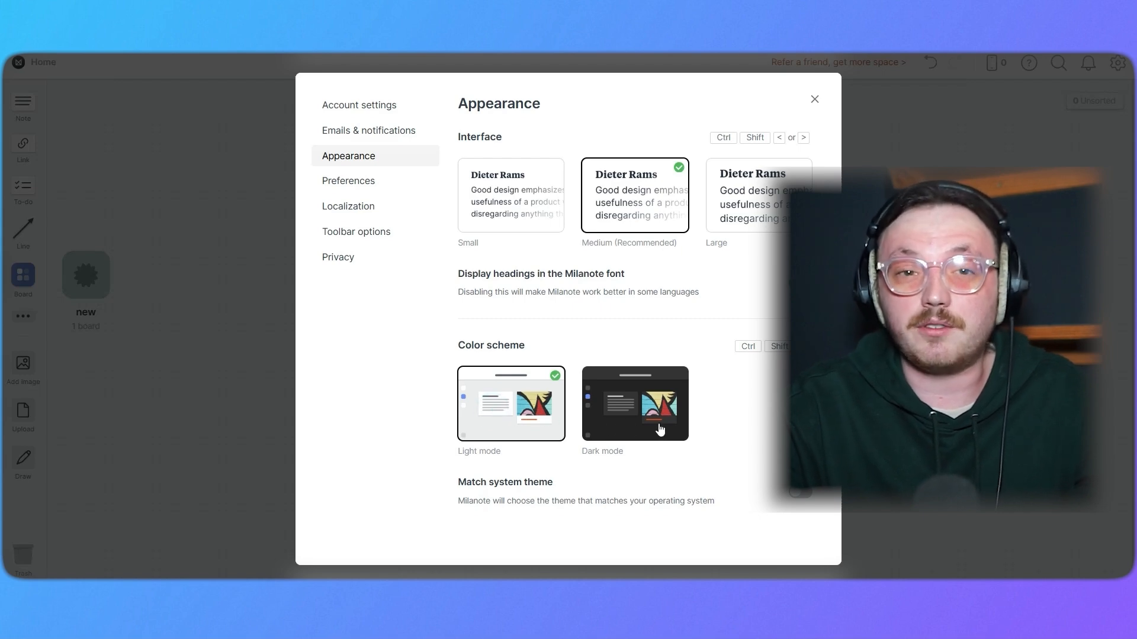
pyautogui.click(633, 404)
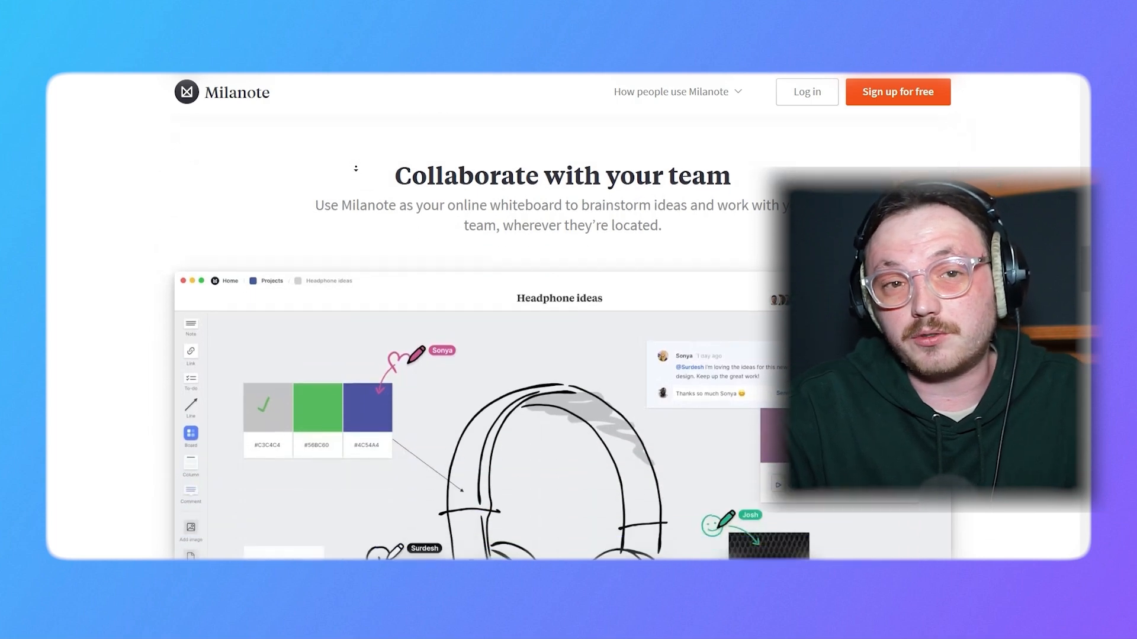
pyautogui.scroll(-3)
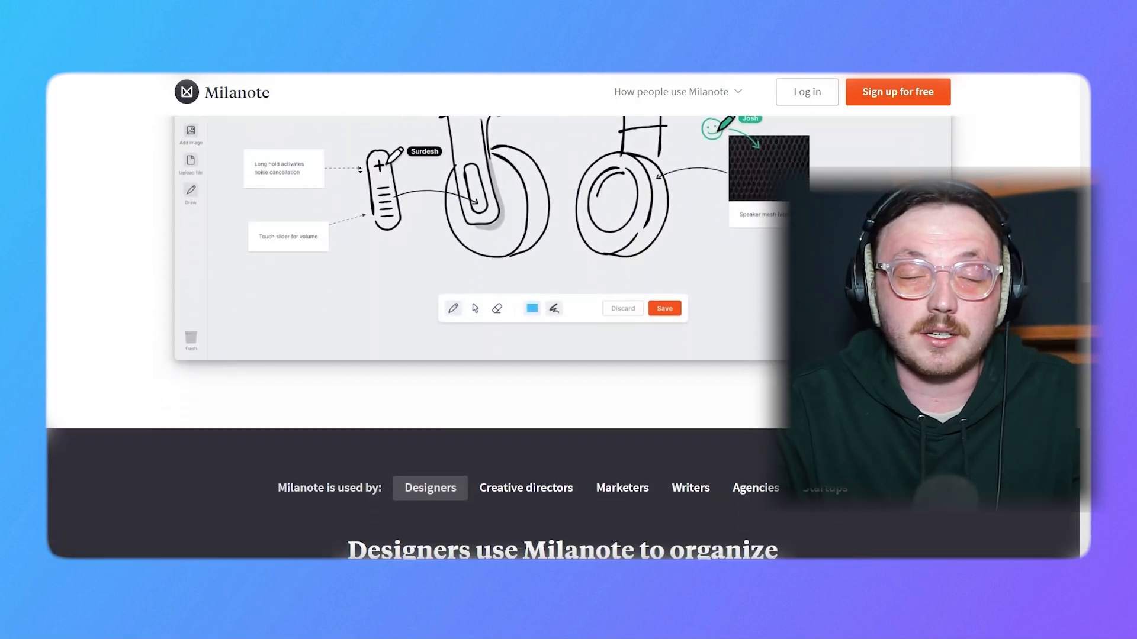
pyautogui.scroll(-3)
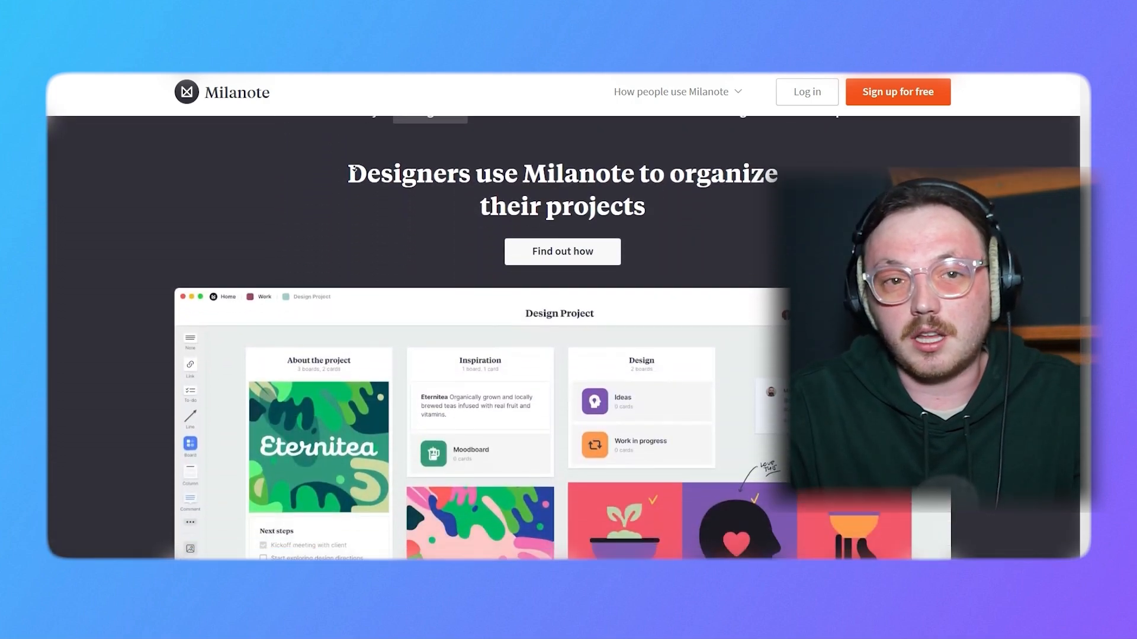
pyautogui.scroll(-3)
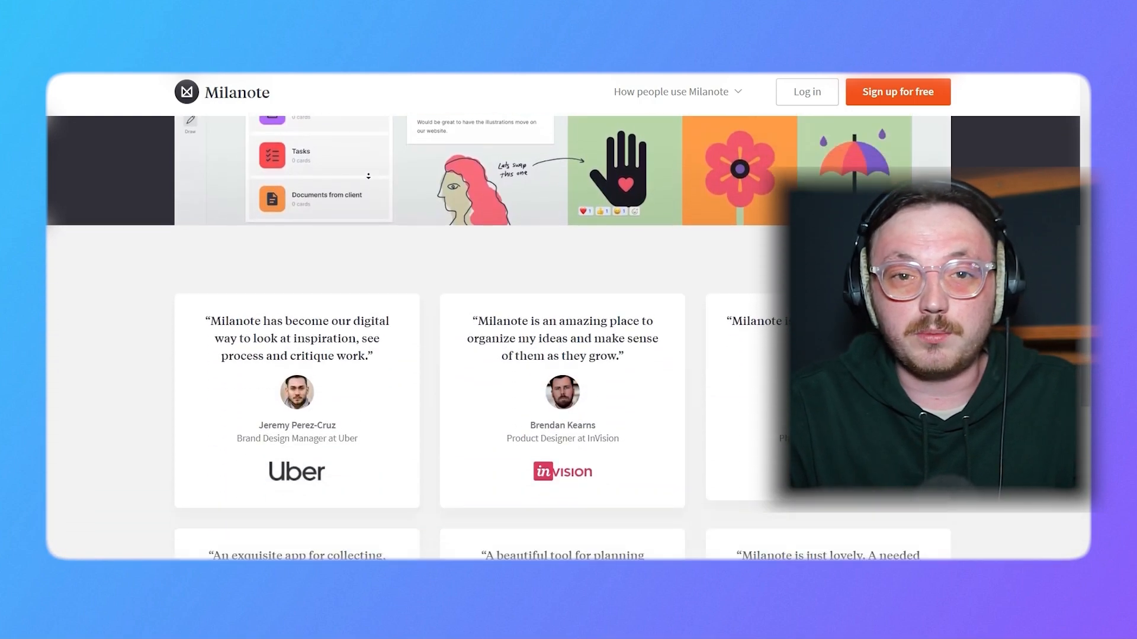
pyautogui.scroll(-3)
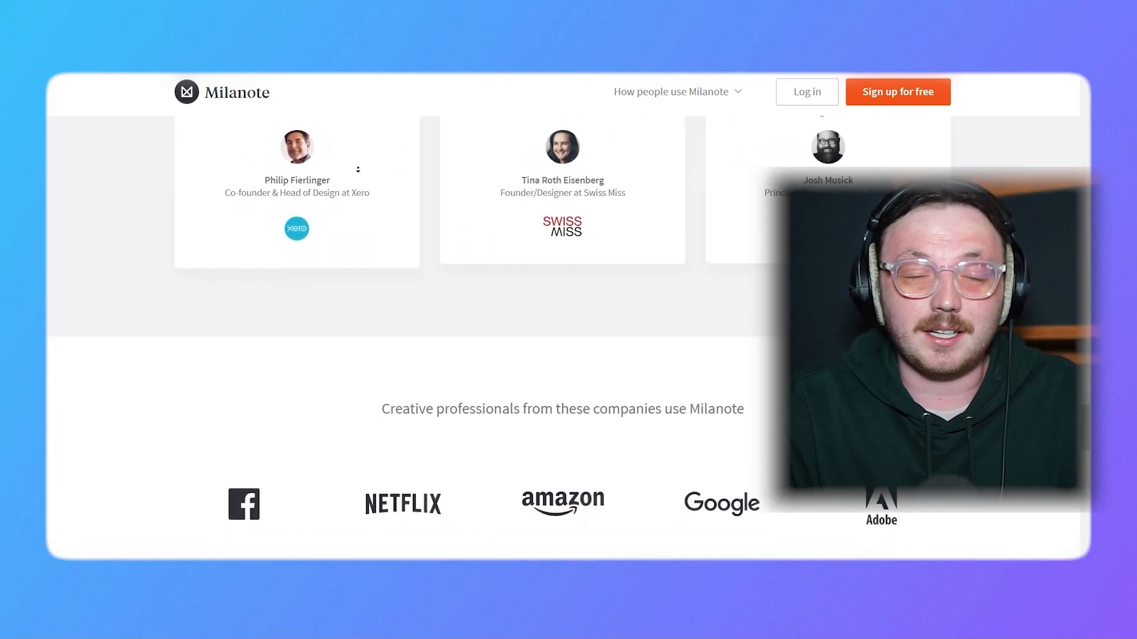
pyautogui.scroll(-3)
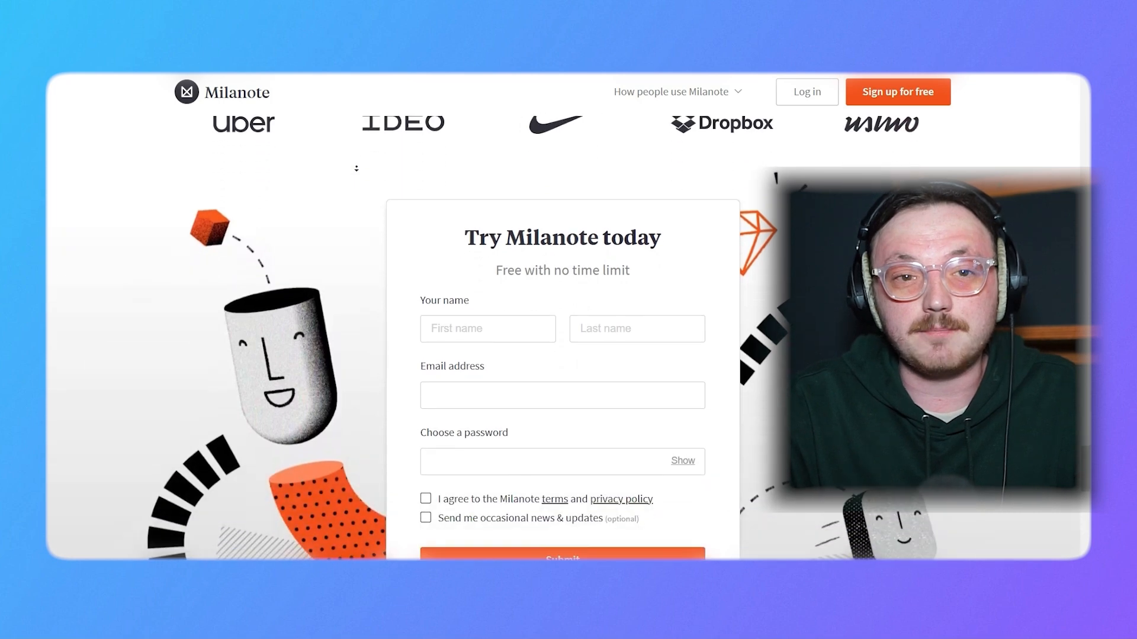
pyautogui.scroll(-3)
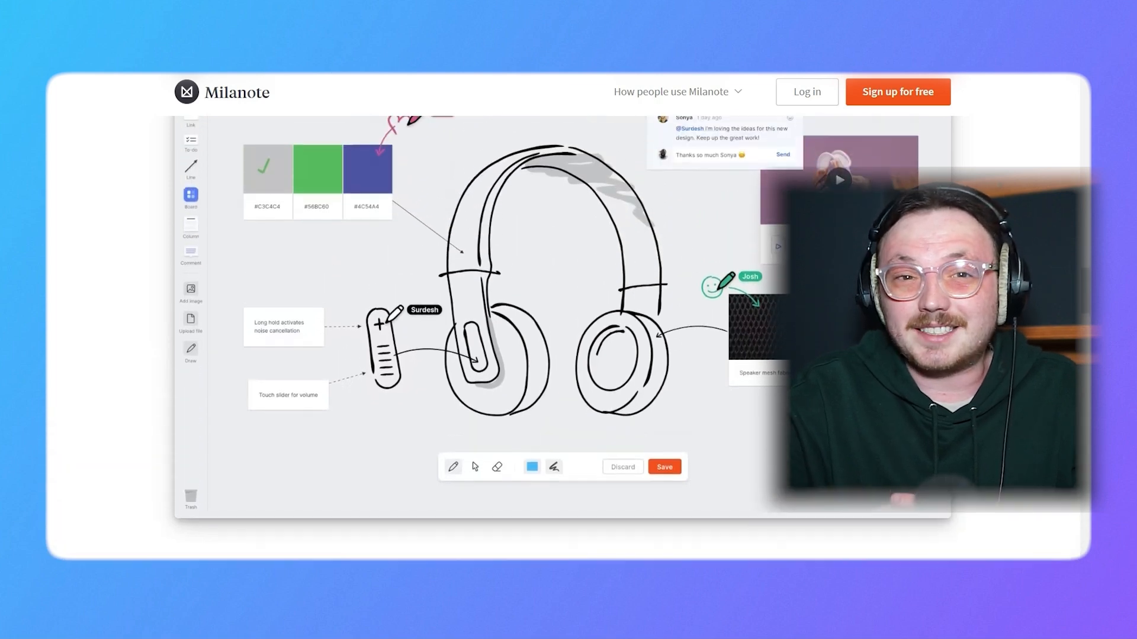
pyautogui.scroll(-3)
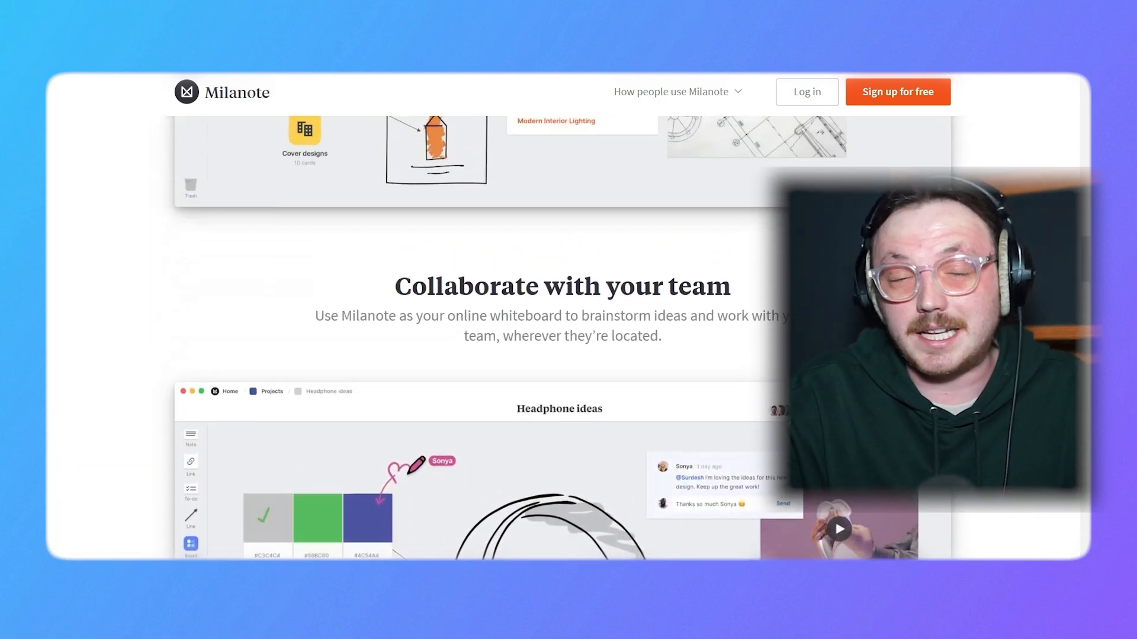